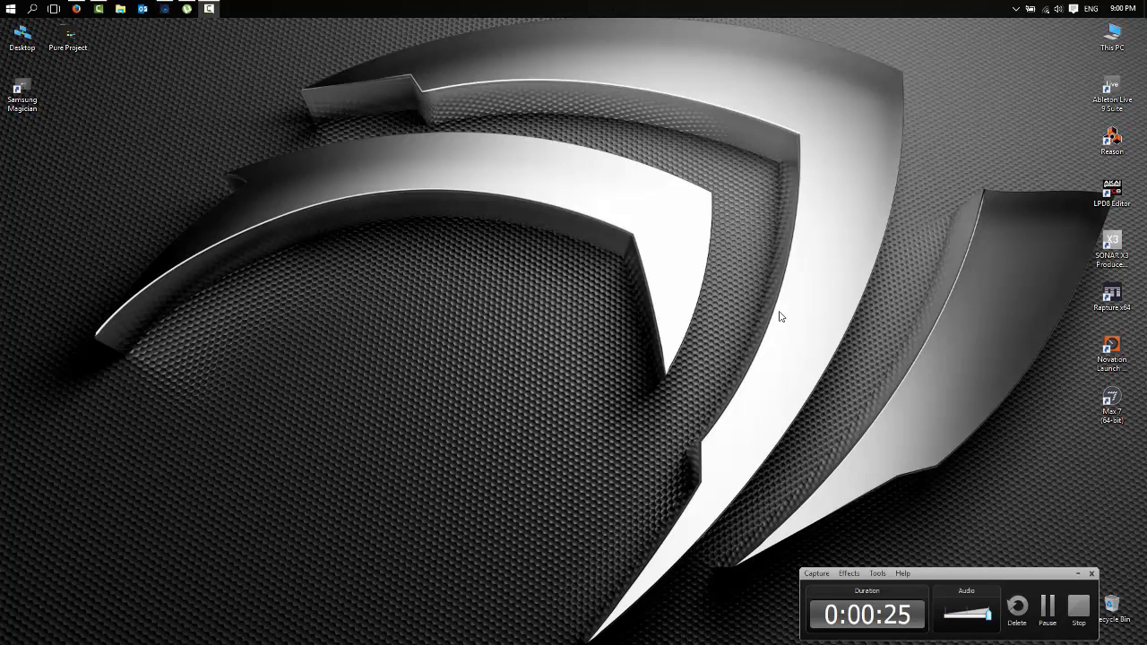
pyautogui.moveTo(765, 304)
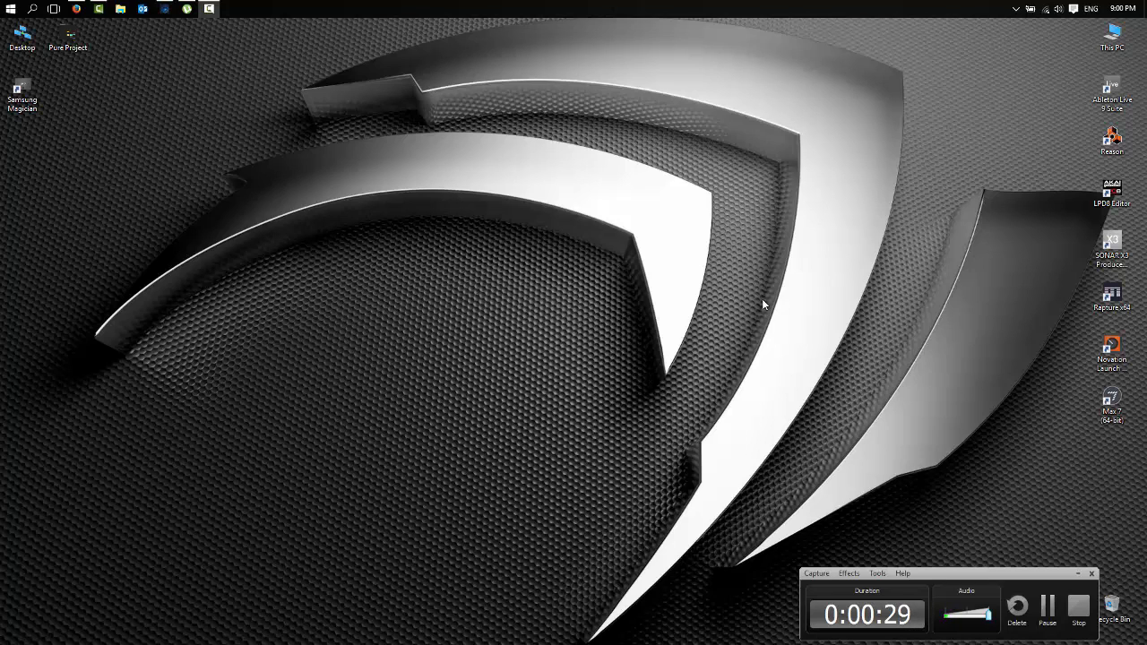
pyautogui.moveTo(731, 305)
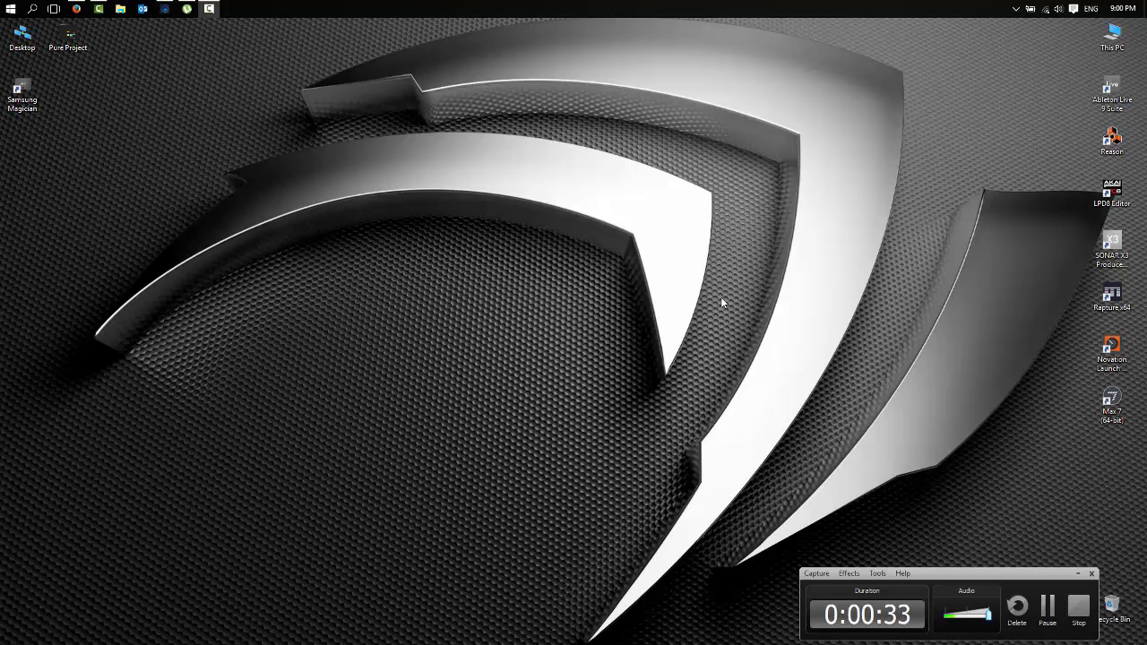
pyautogui.moveTo(326, 181)
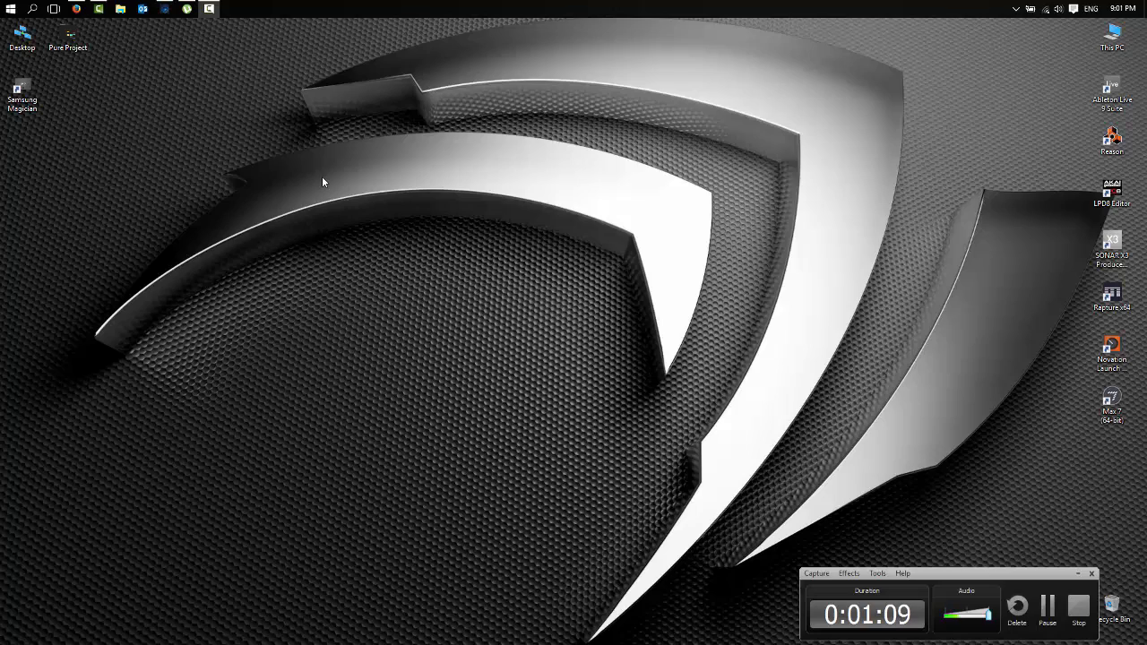
pyautogui.moveTo(104, 33)
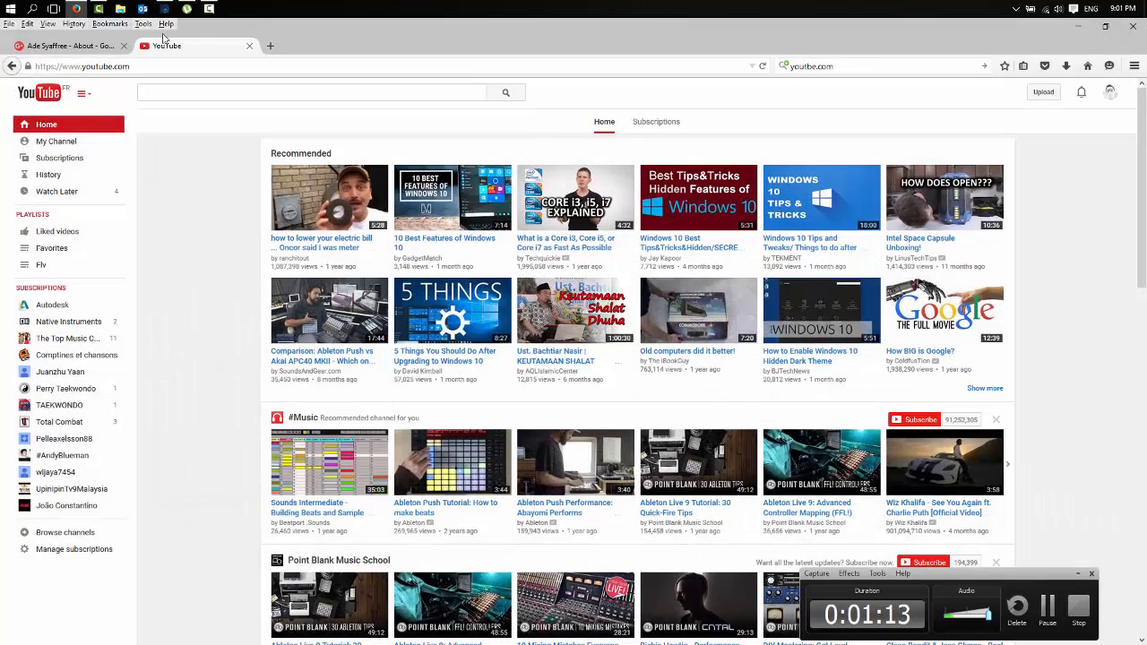
# Step: Reach the official Novation website from a new tab via a 'novation' search
pyautogui.click(394, 44)
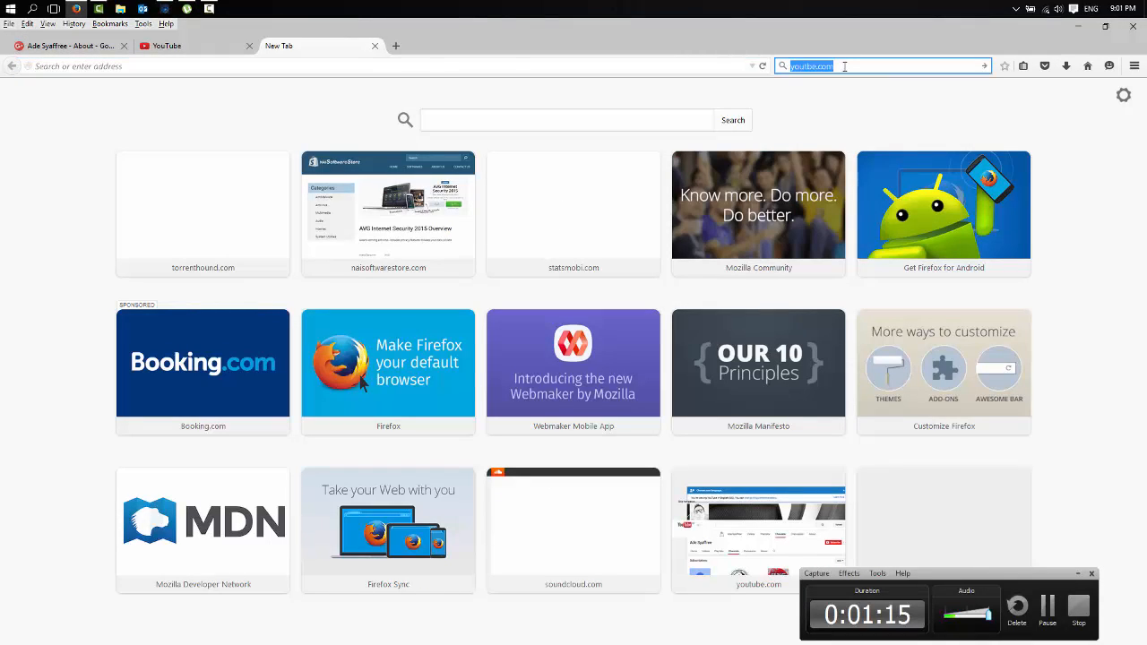
pyautogui.write('novation')
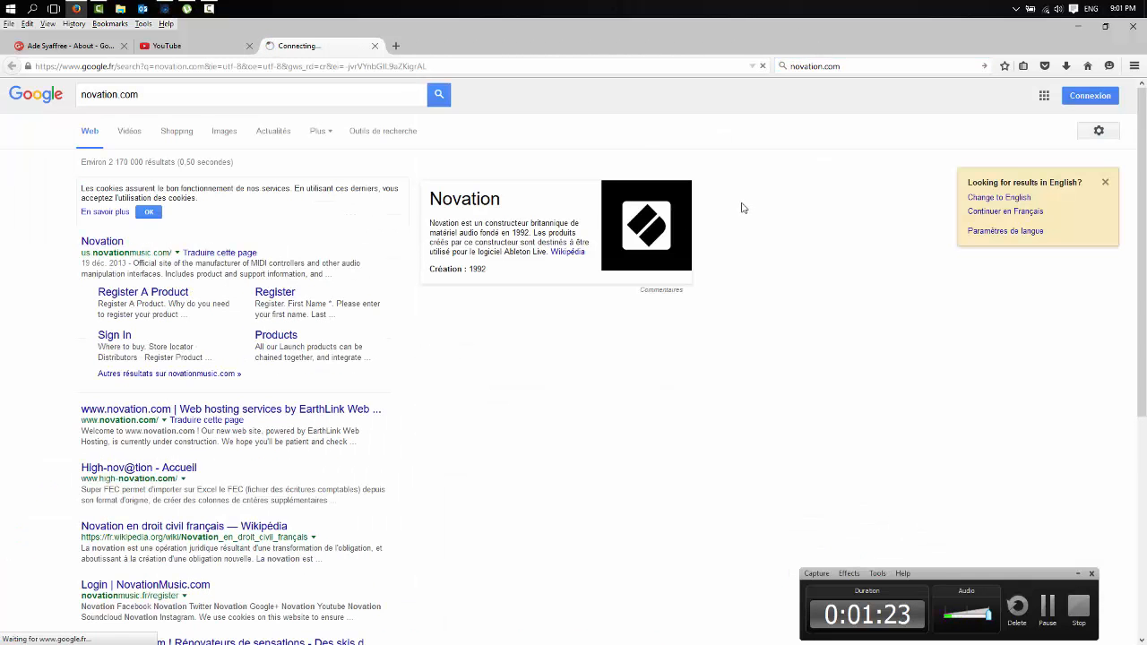
pyautogui.click(100, 240)
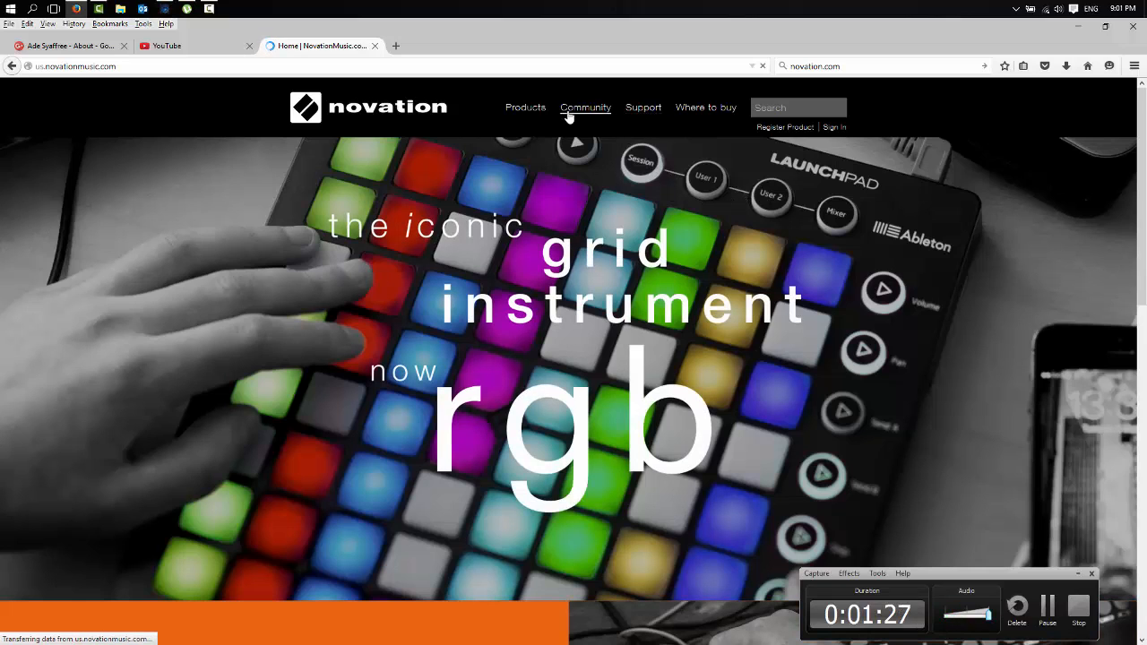
# Step: Go to Products > All Ranges and enter 'audio hub' in the site search
pyautogui.click(525, 107)
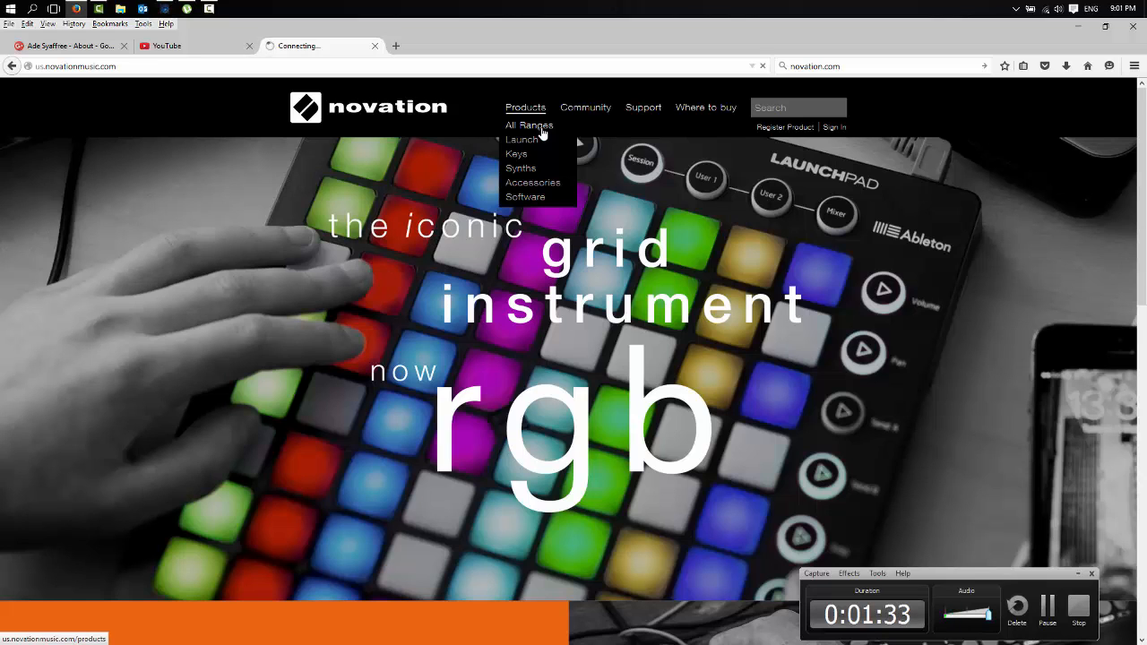
pyautogui.click(528, 126)
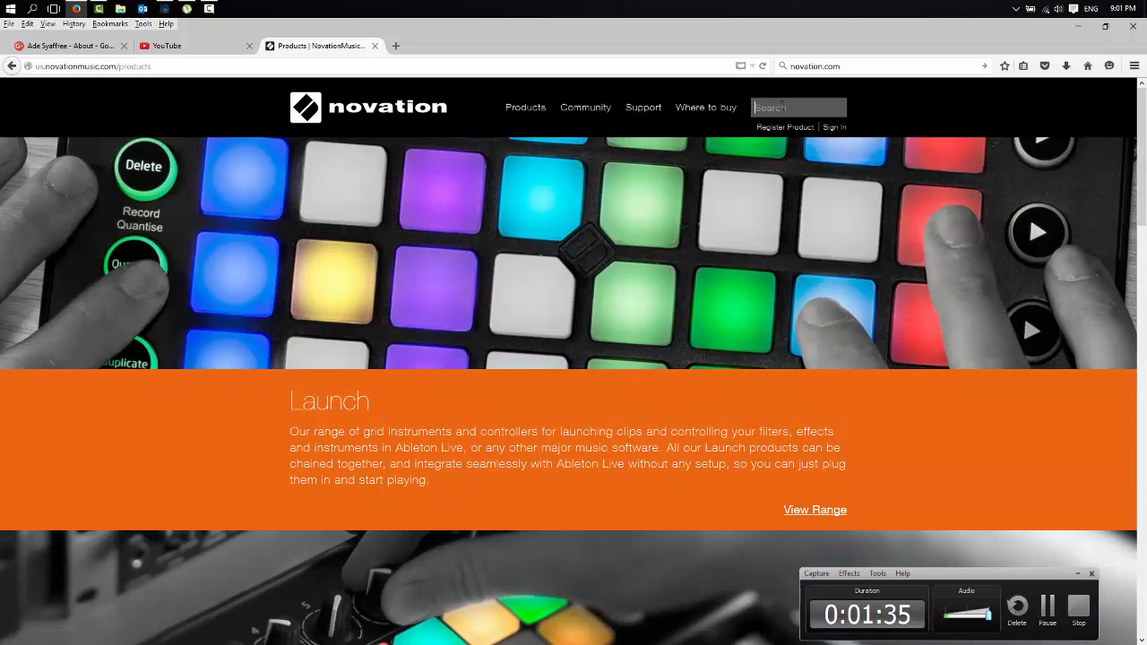
pyautogui.write('audio hub')
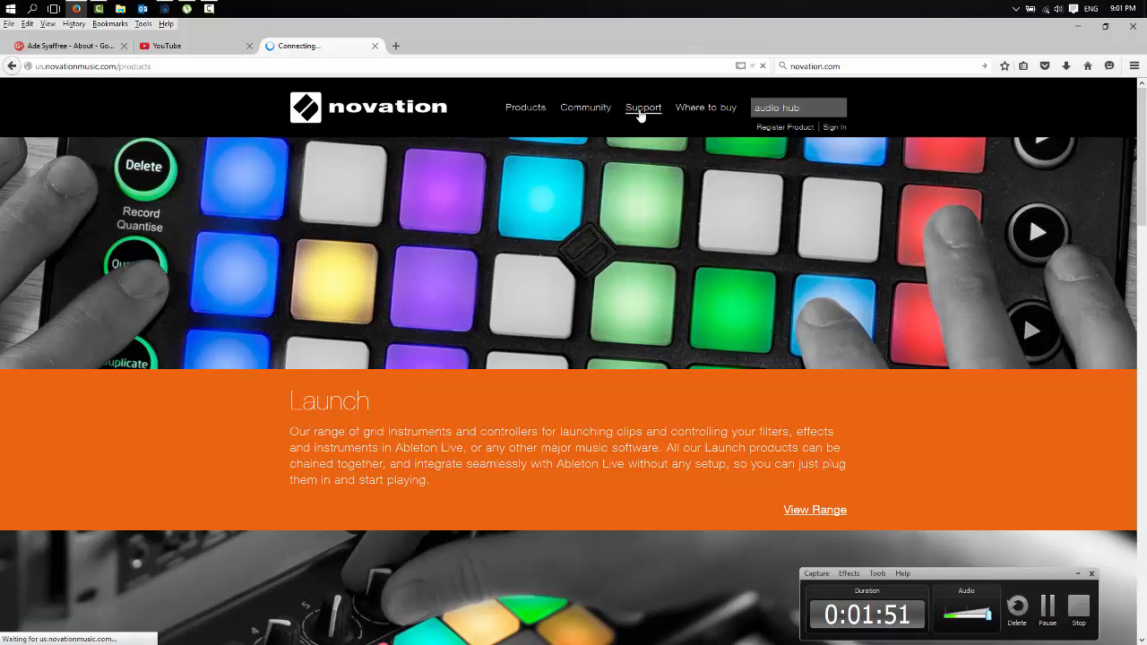
# Step: Reach Support > Downloads and select Audiohub 2x4 from the product list
pyautogui.click(642, 107)
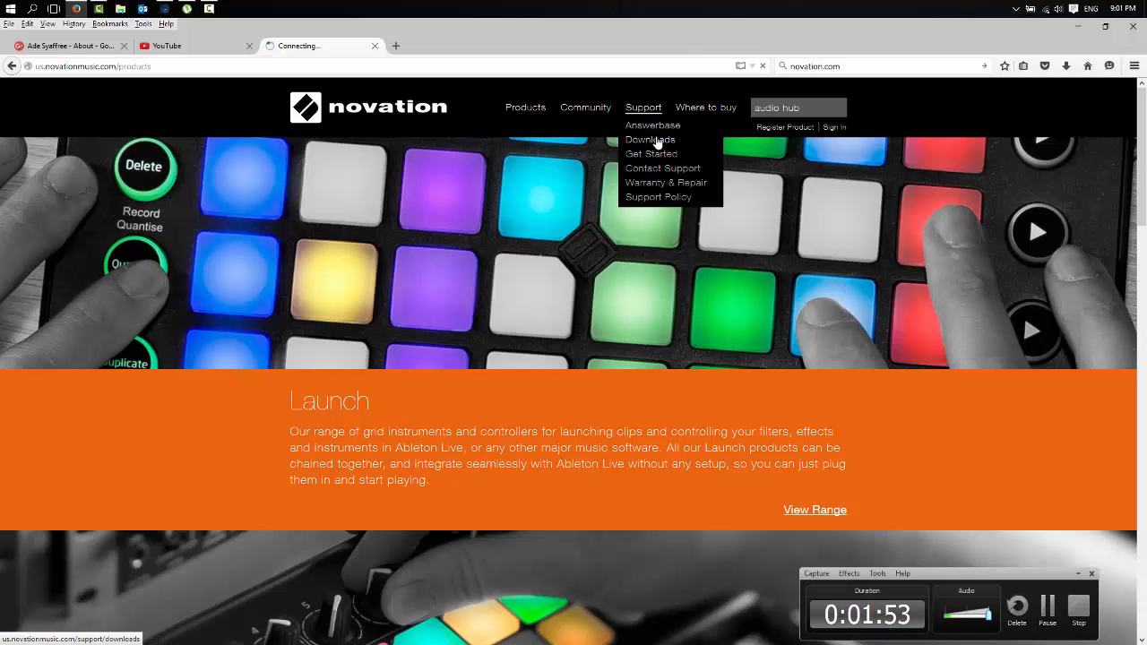
pyautogui.click(649, 139)
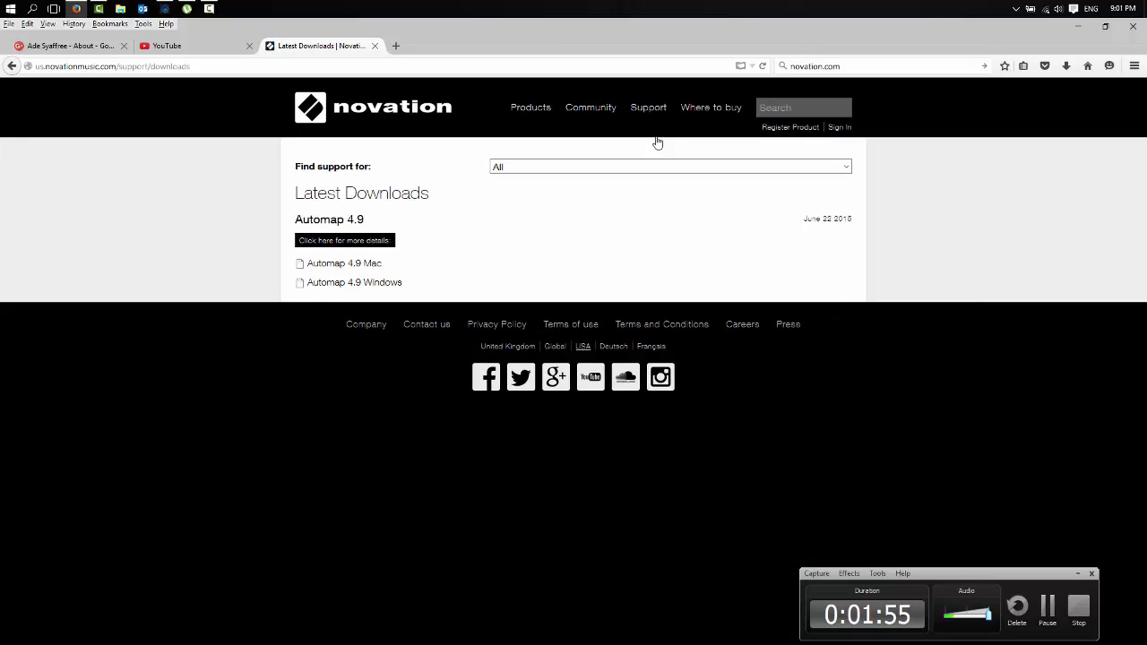
pyautogui.click(666, 166)
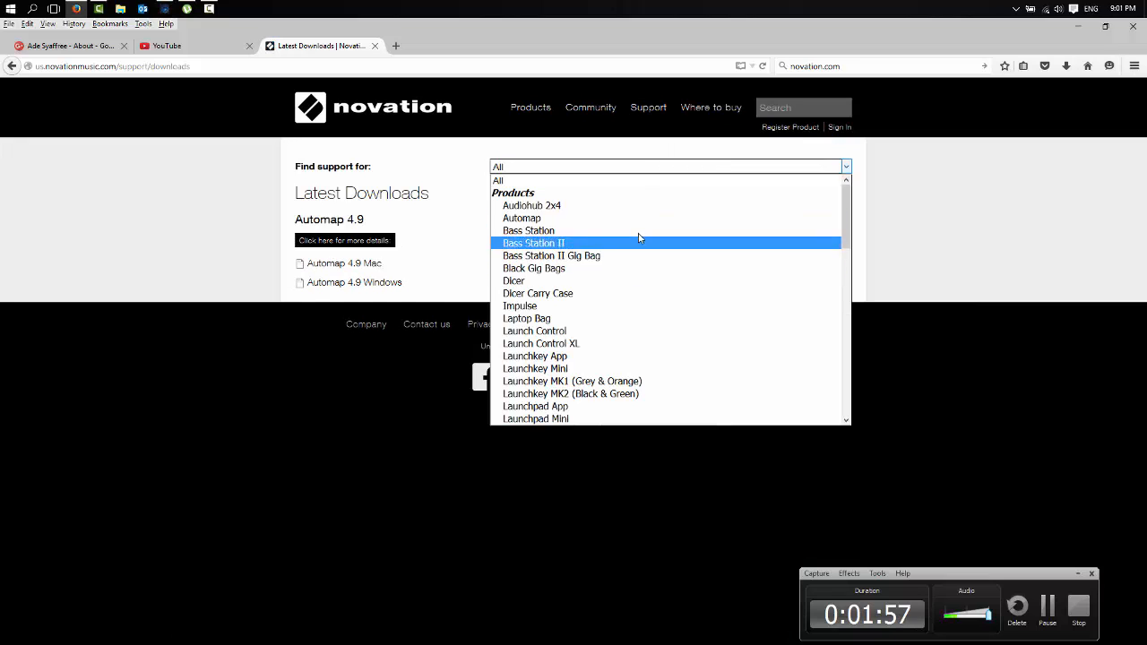
pyautogui.click(532, 204)
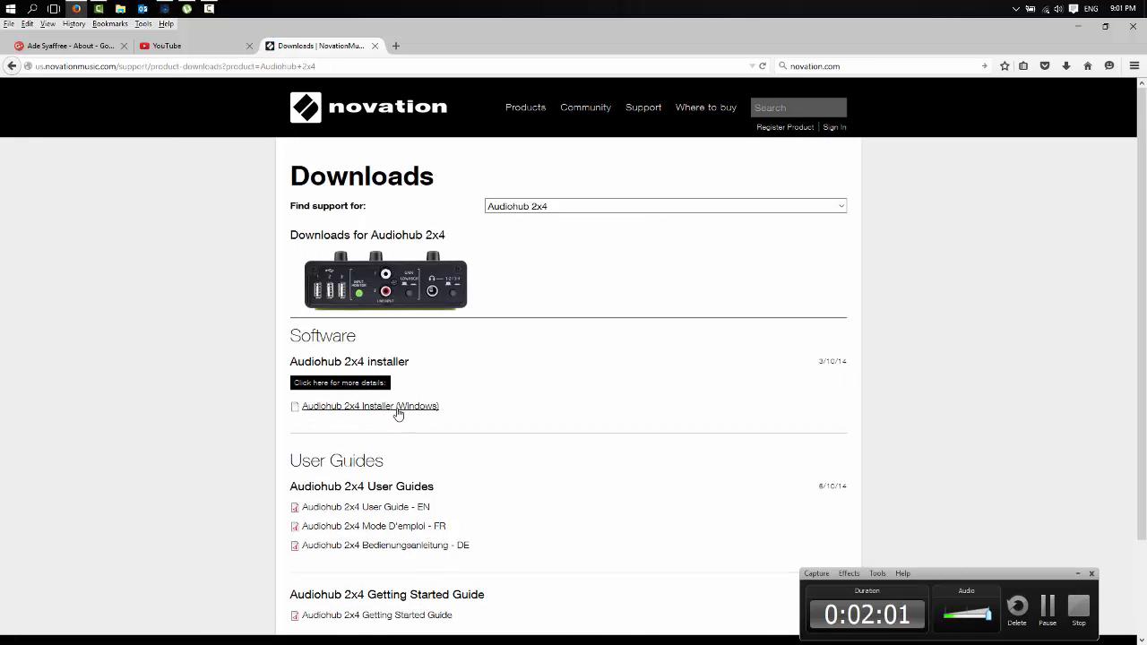
pyautogui.moveTo(387, 412)
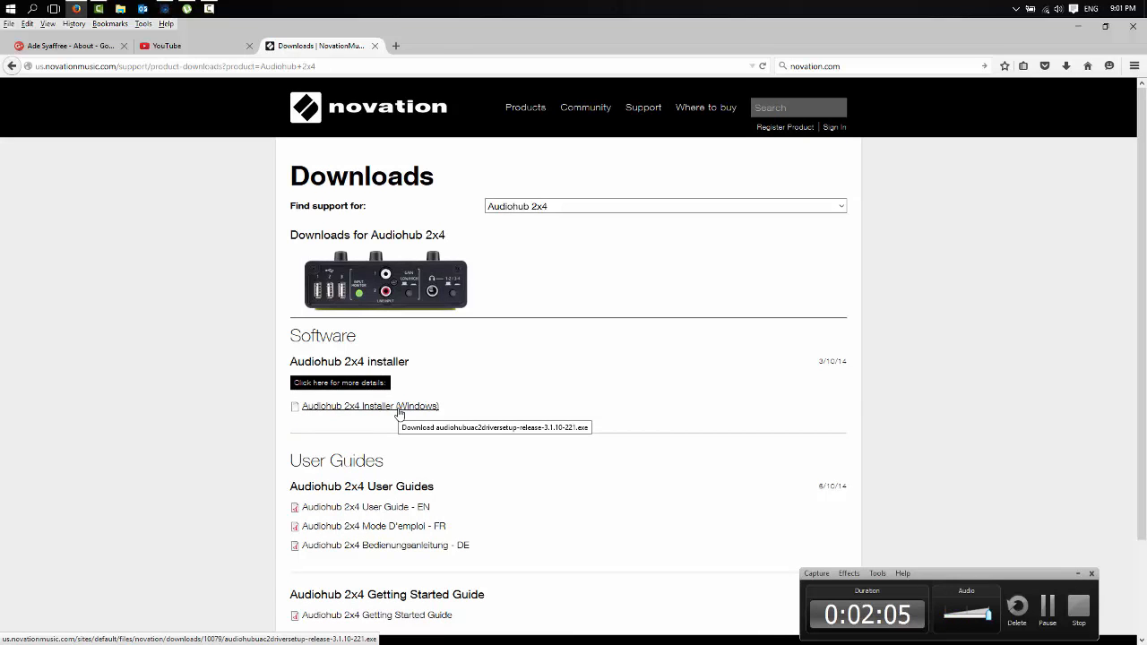
# Step: Download the Audiohub 2x4 Windows installer and launch it from the Downloads panel
pyautogui.click(371, 405)
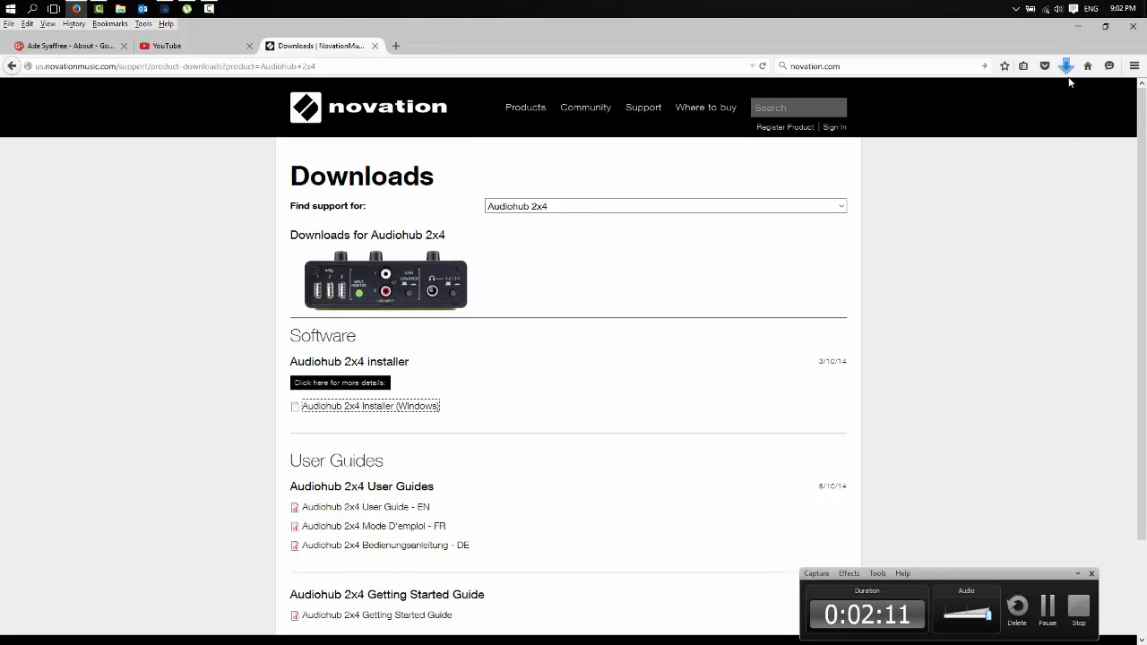
pyautogui.moveTo(1068, 70)
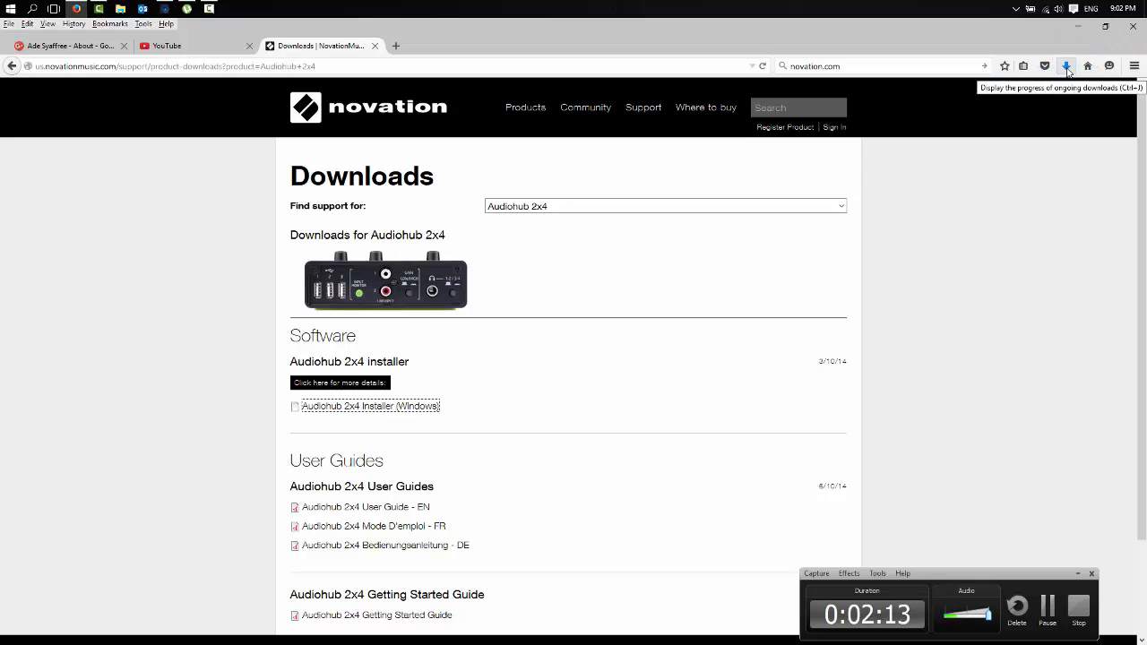
pyautogui.click(1068, 65)
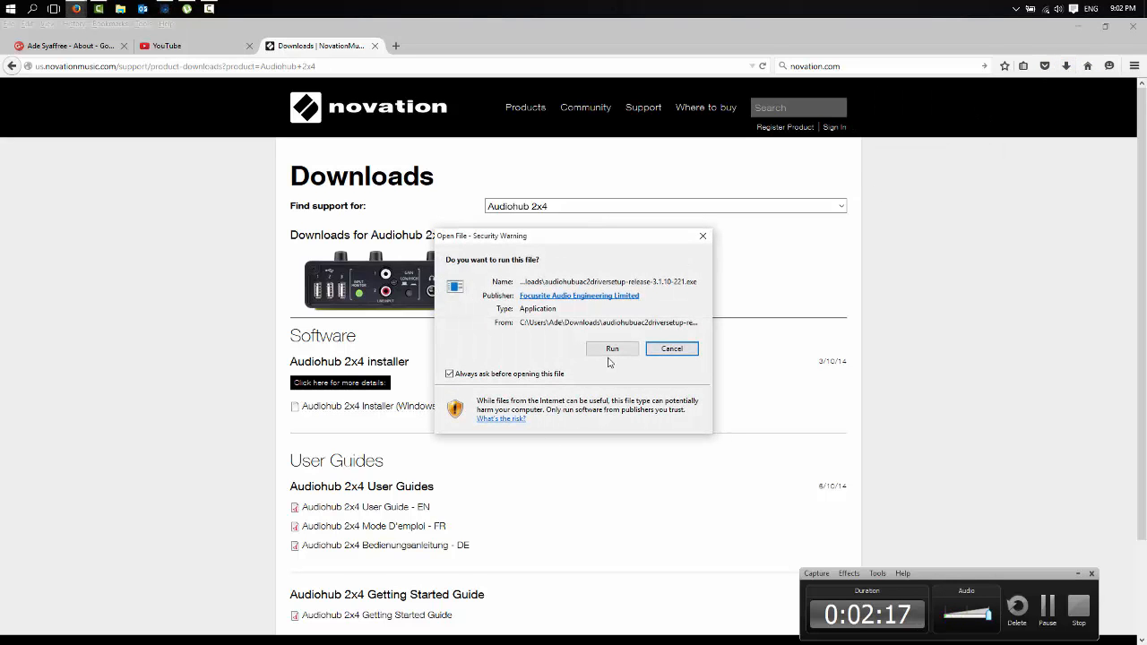
# Step: Run the installer past the welcome page, then cancel at the destination folder page
pyautogui.click(613, 348)
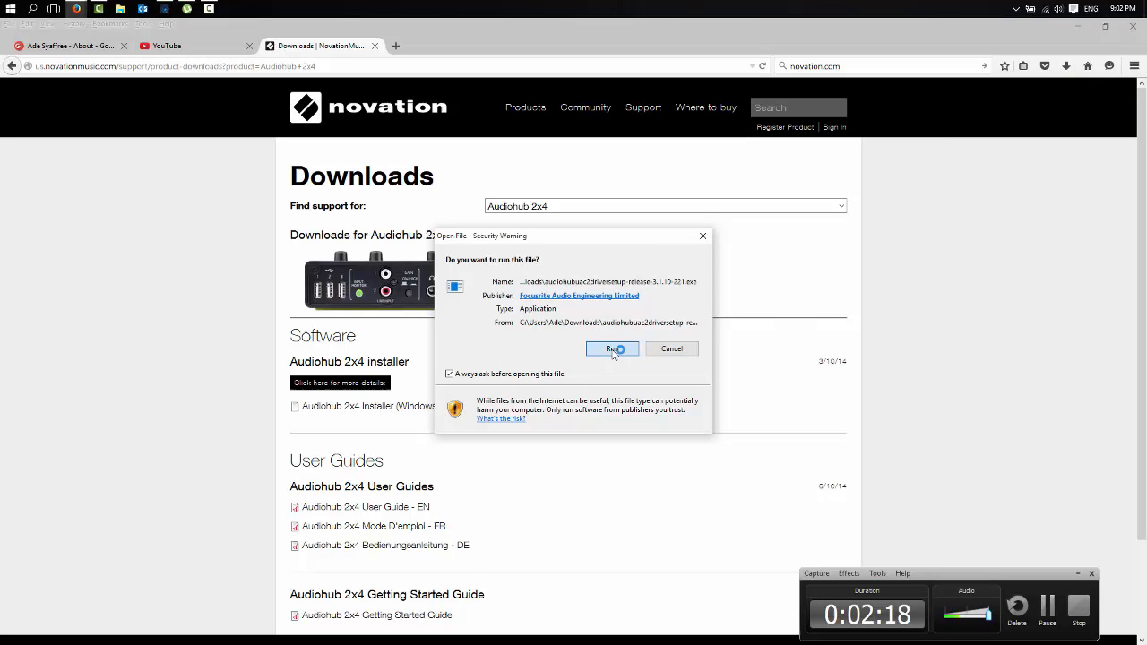
pyautogui.click(613, 347)
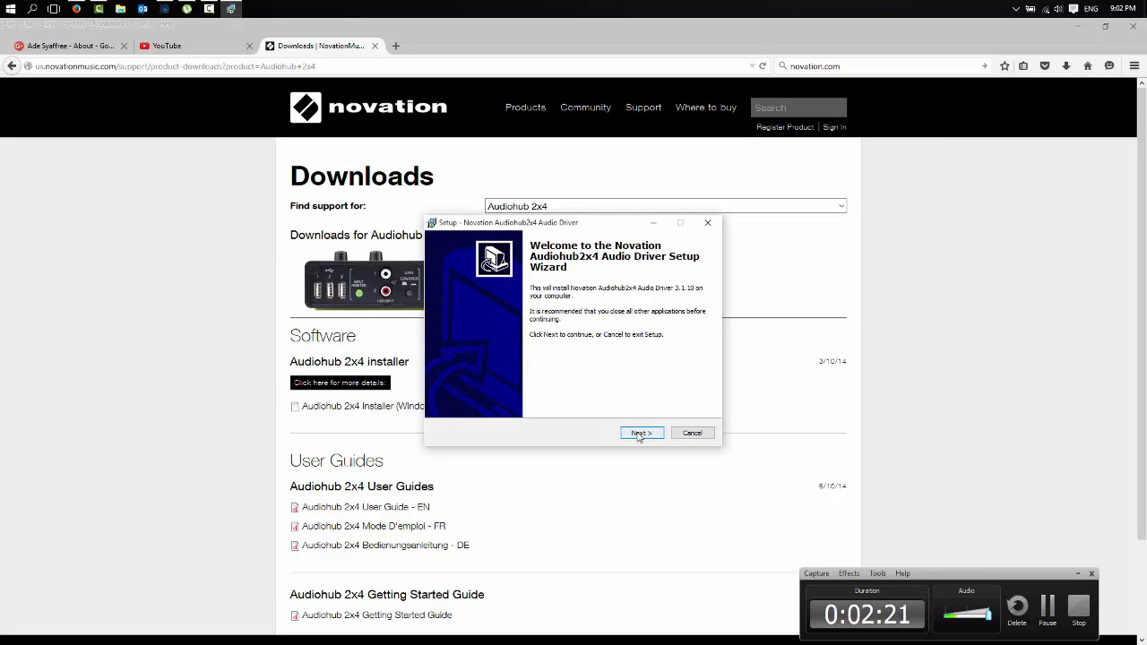
pyautogui.click(642, 431)
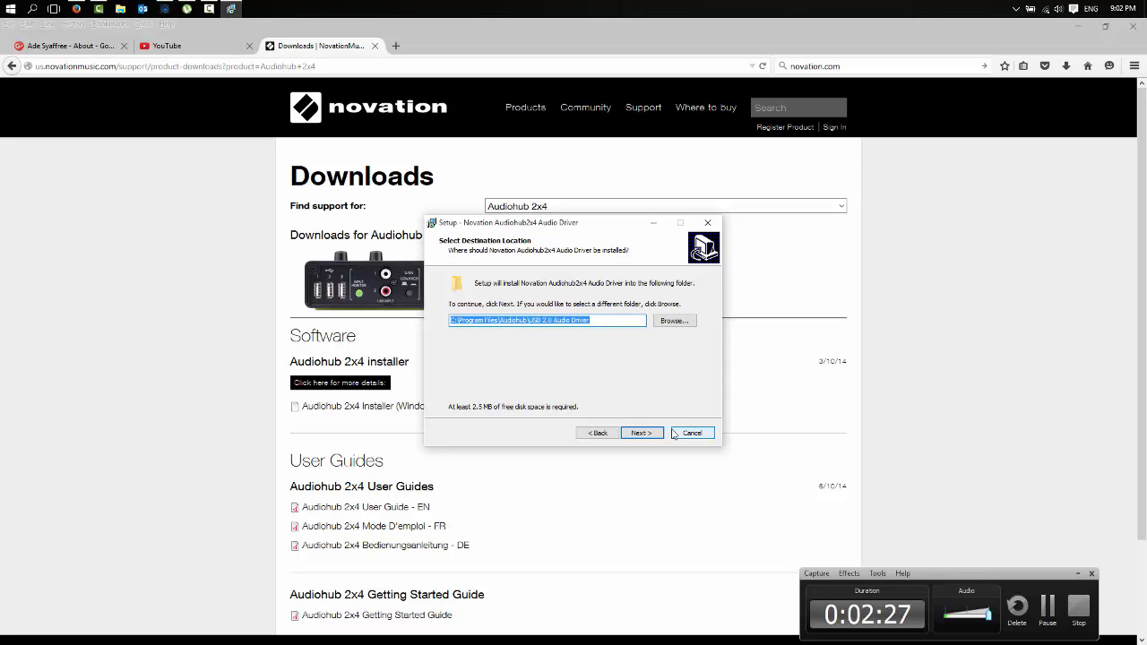
pyautogui.moveTo(681, 440)
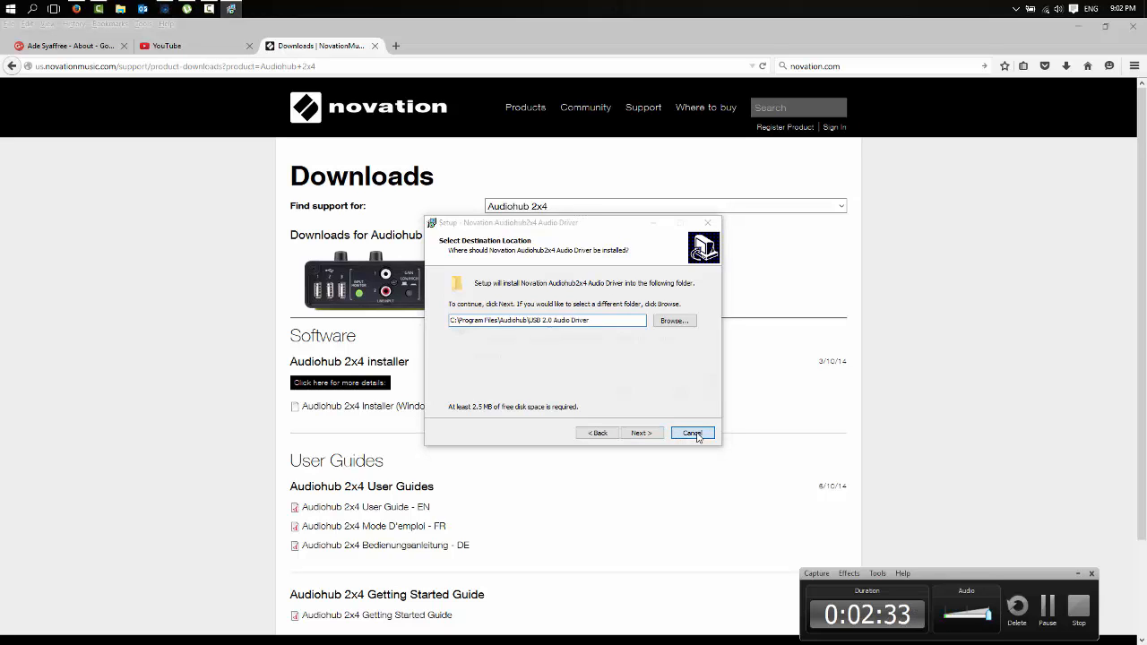
pyautogui.click(692, 432)
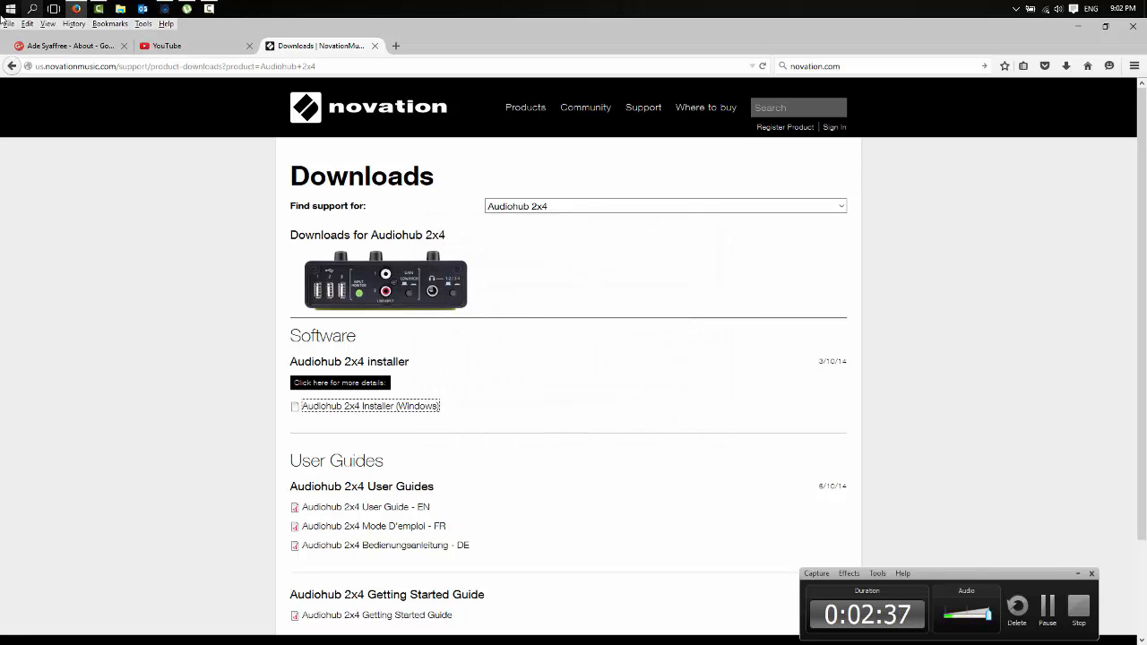
# Step: From Start > All apps, scroll to the Novation folder to reach the Audiohub 2x4 Control Panel
pyautogui.click(7, 7)
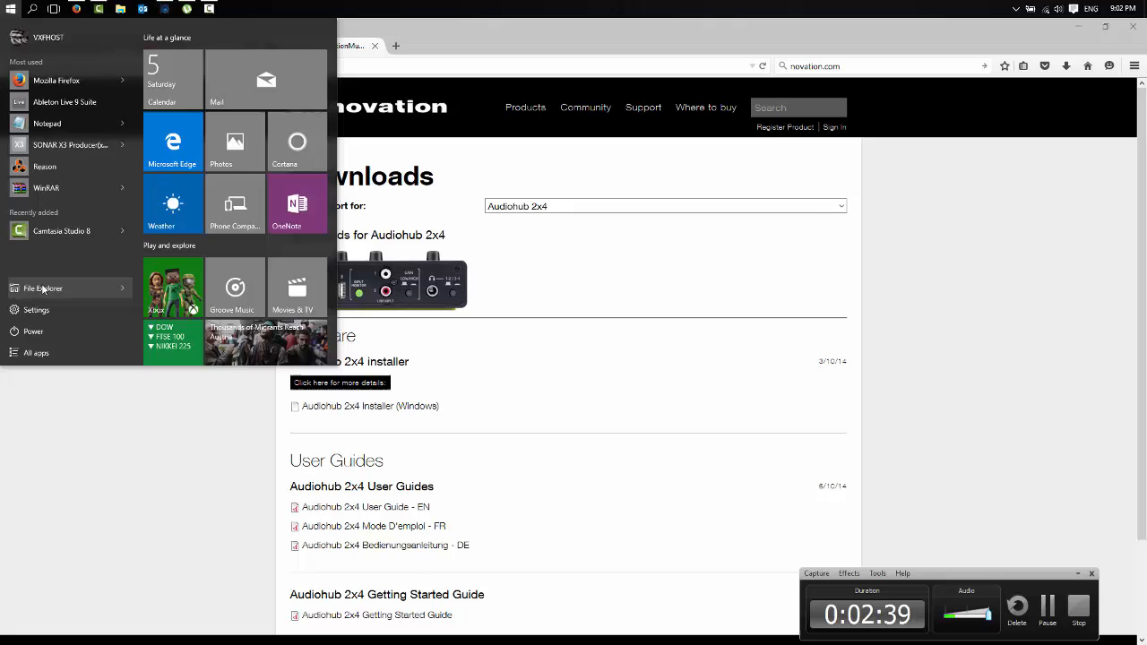
pyautogui.click(43, 286)
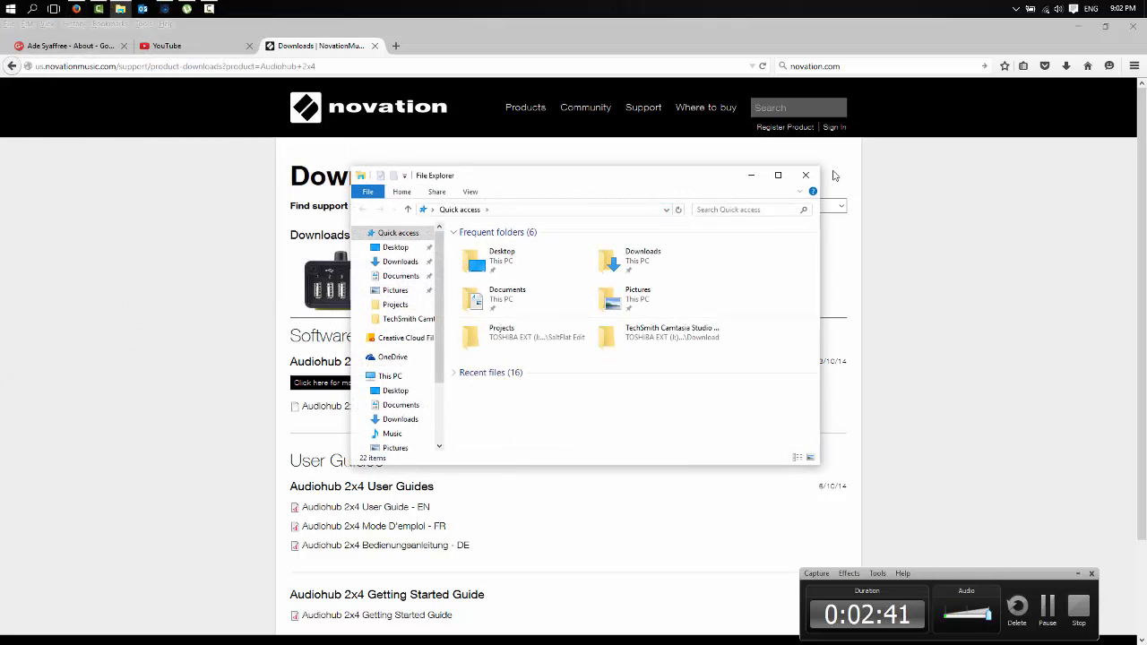
pyautogui.click(9, 9)
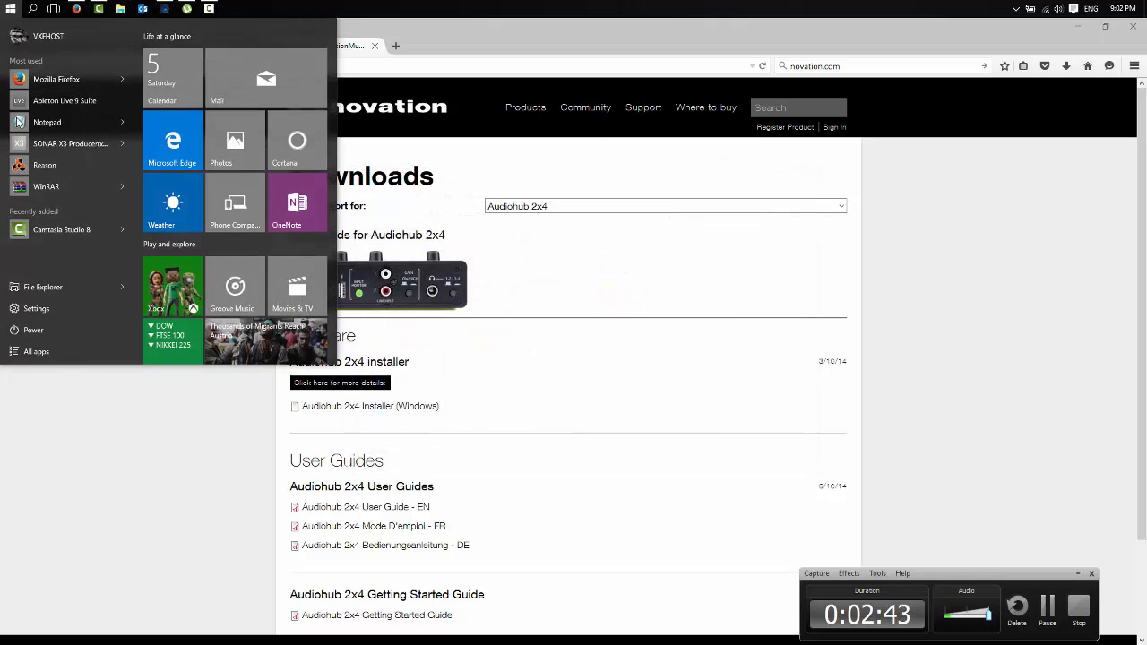
pyautogui.click(38, 349)
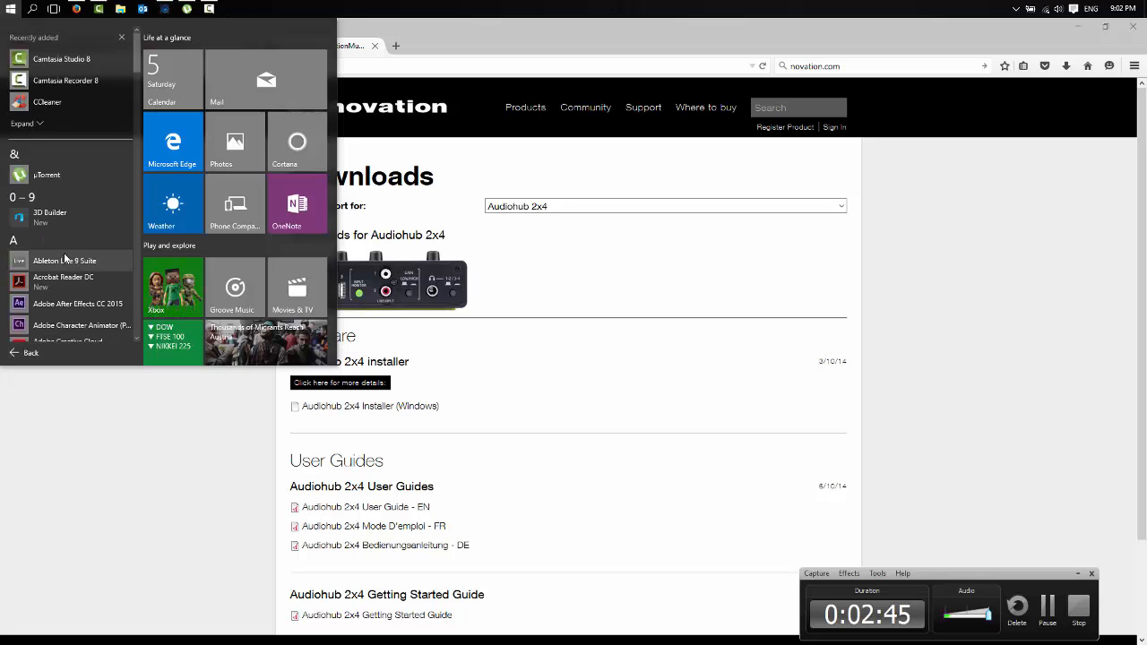
pyautogui.scroll(-3)
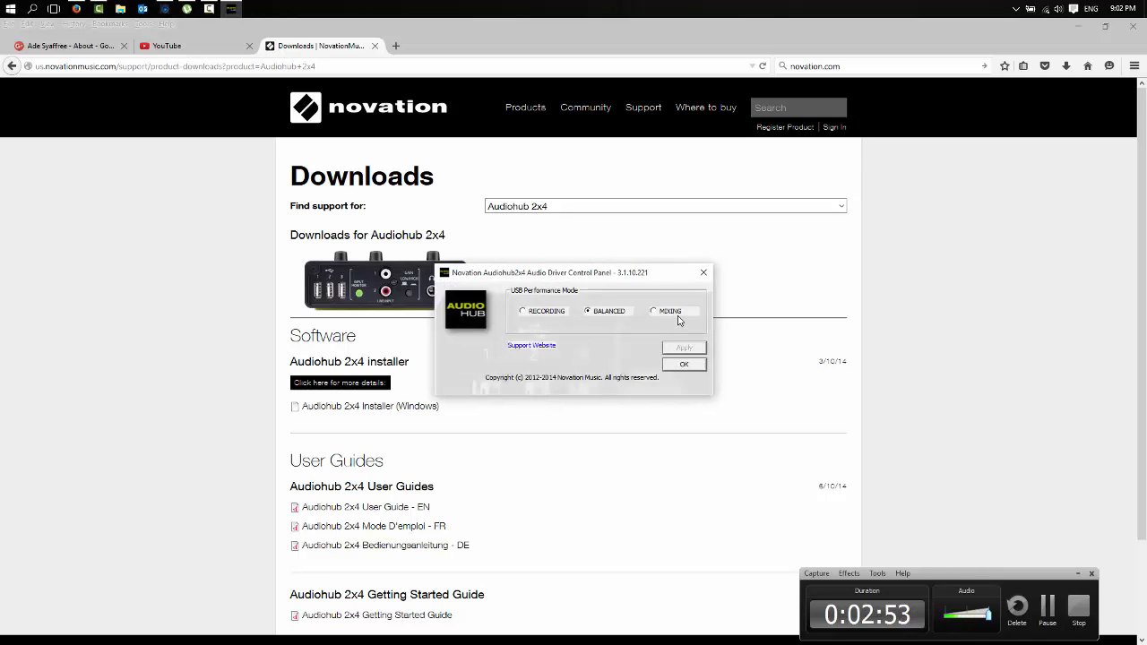
pyautogui.moveTo(678, 317)
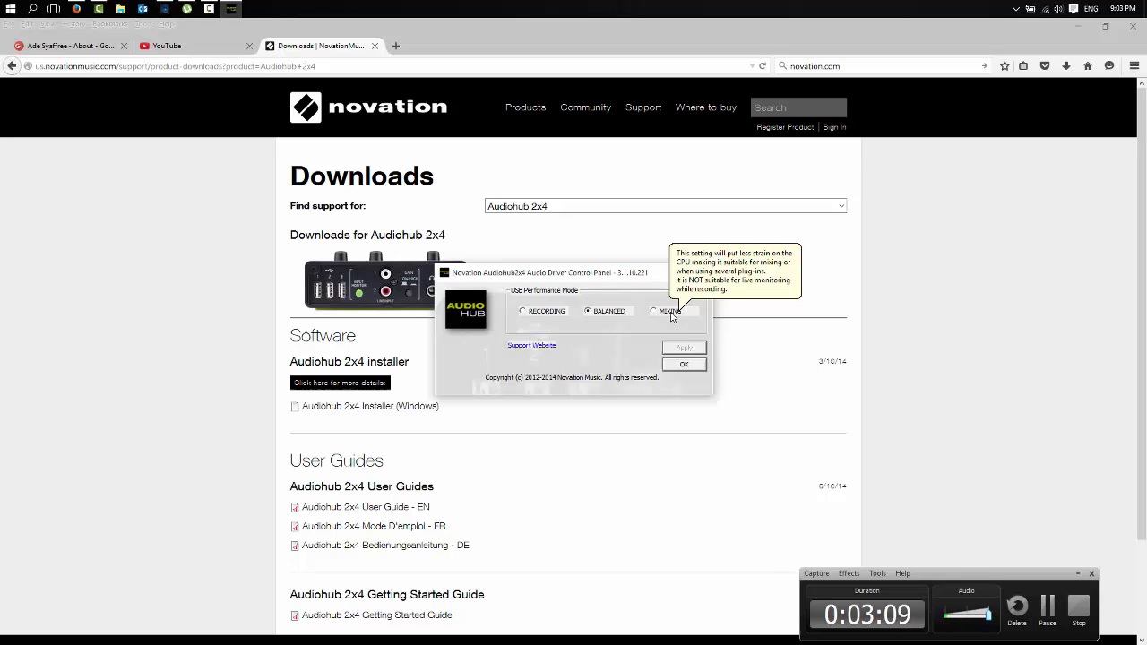
pyautogui.moveTo(648, 319)
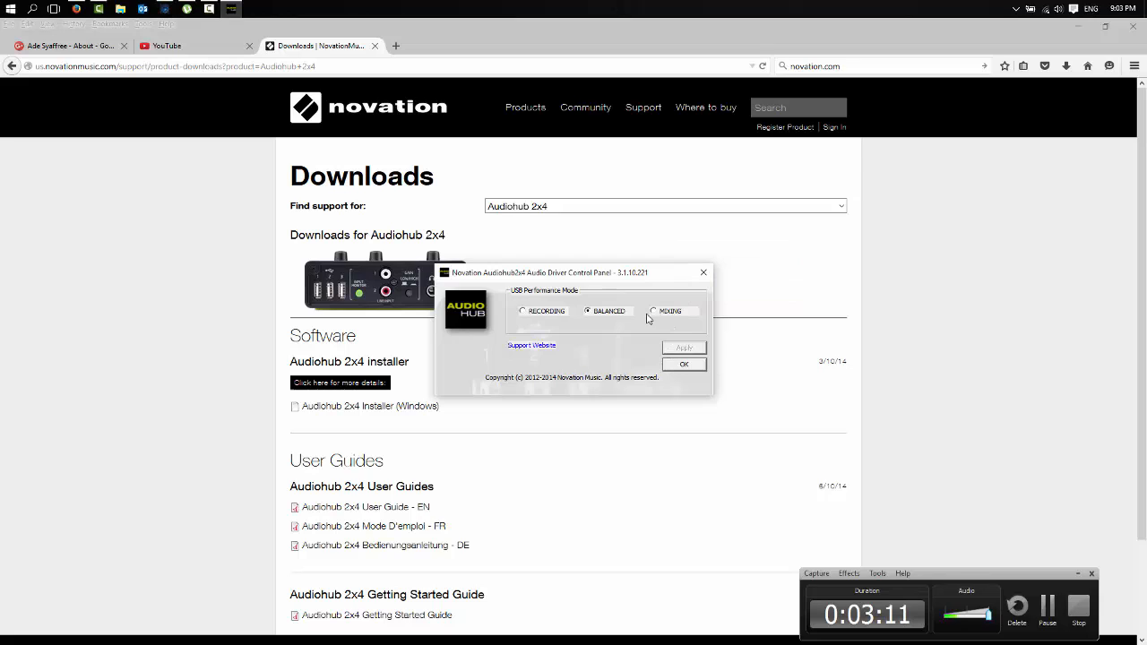